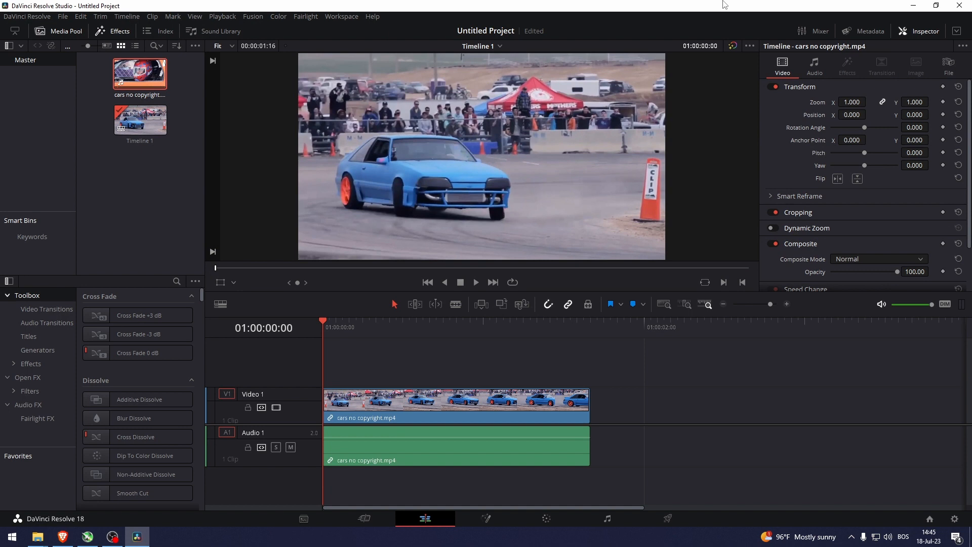
{"action": "mouse_move", "coordinate": [344, 302]}
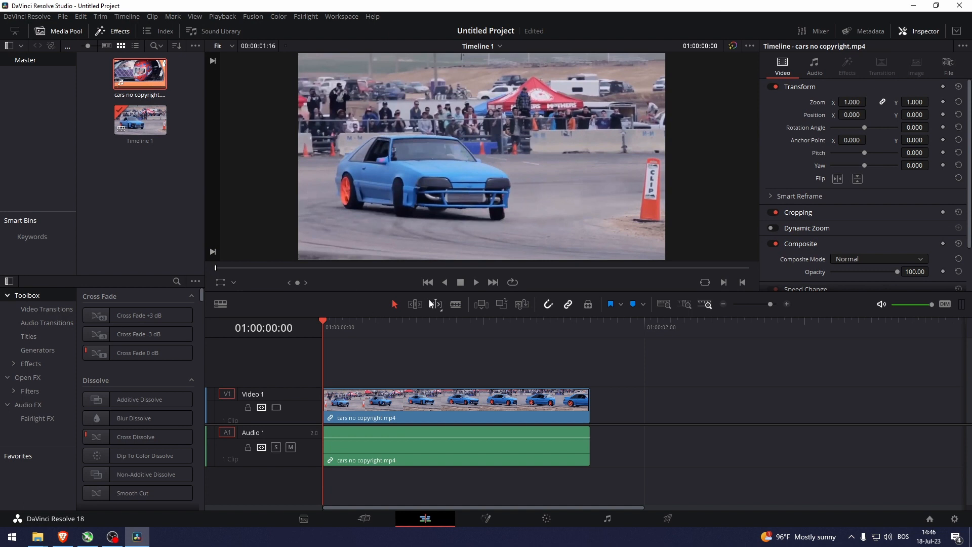
{"action": "mouse_move", "coordinate": [435, 303]}
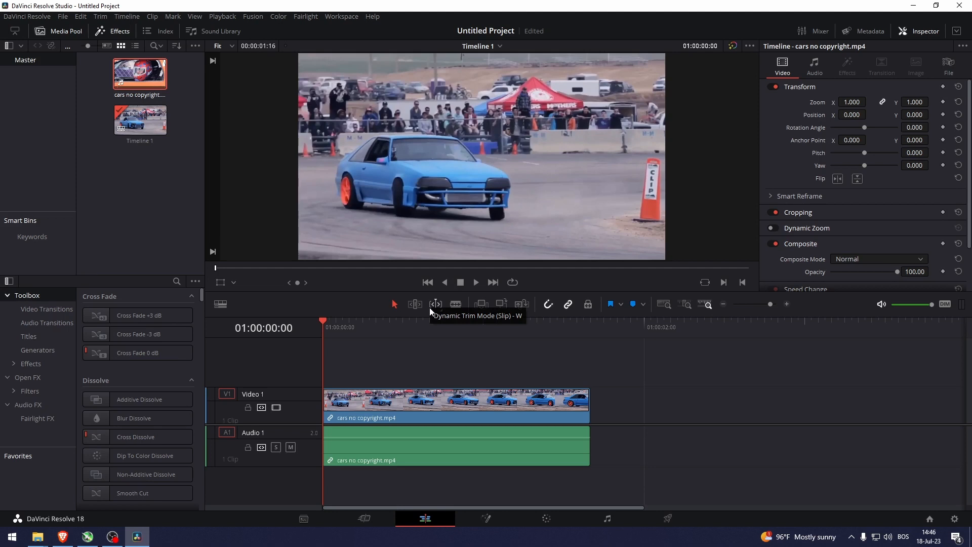
{"action": "mouse_move", "coordinate": [318, 305]}
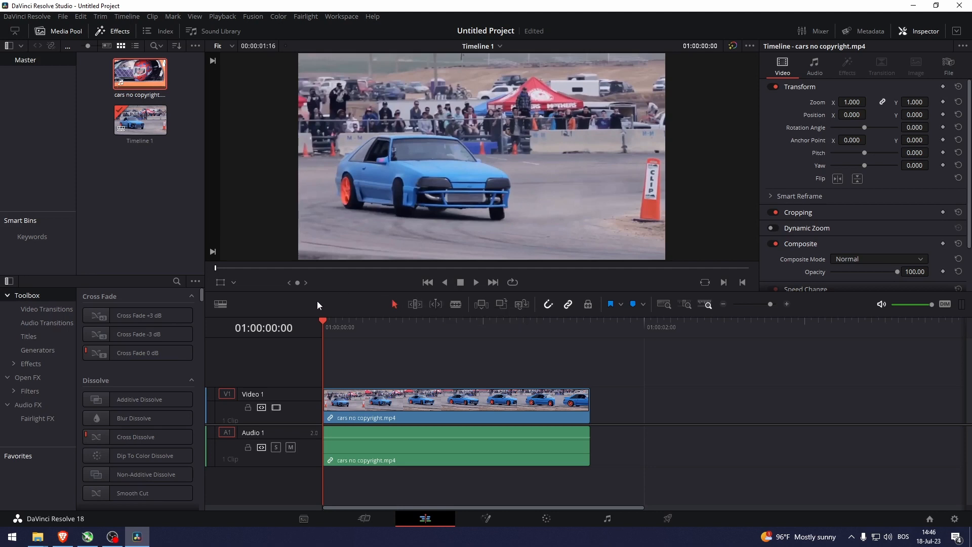
{"action": "mouse_move", "coordinate": [366, 303]}
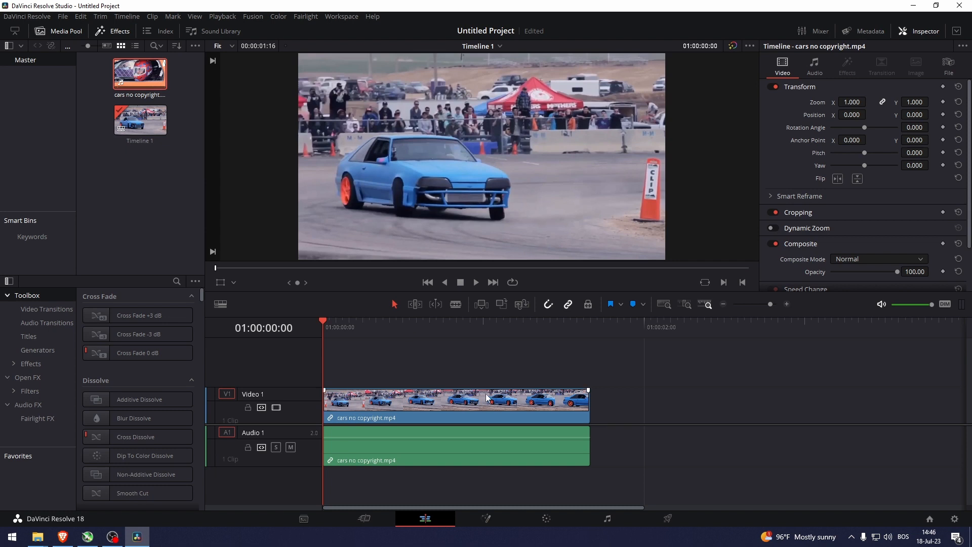
- Select the drift car clip on the V1 track and move the playhead about 15 frames in
{"action": "left_click", "coordinate": [484, 327]}
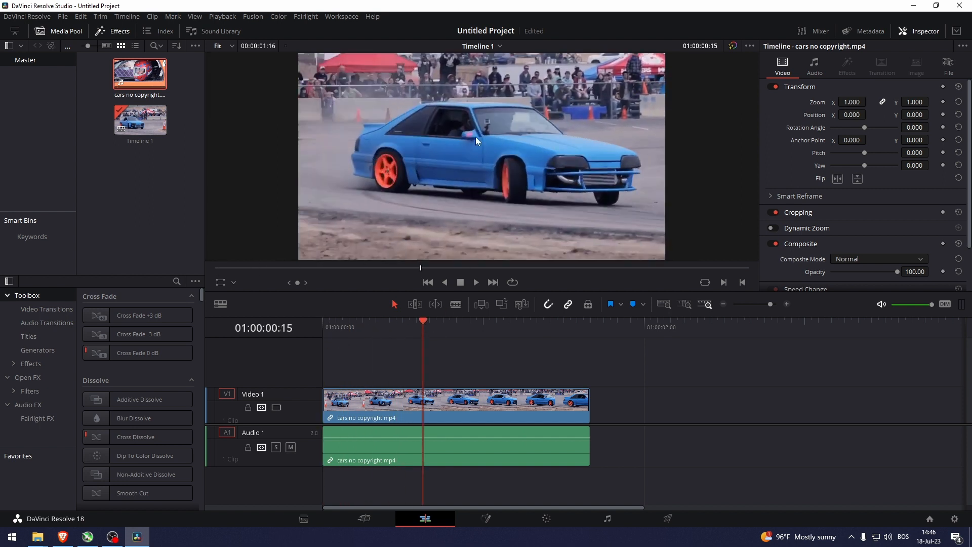
{"action": "mouse_move", "coordinate": [493, 132]}
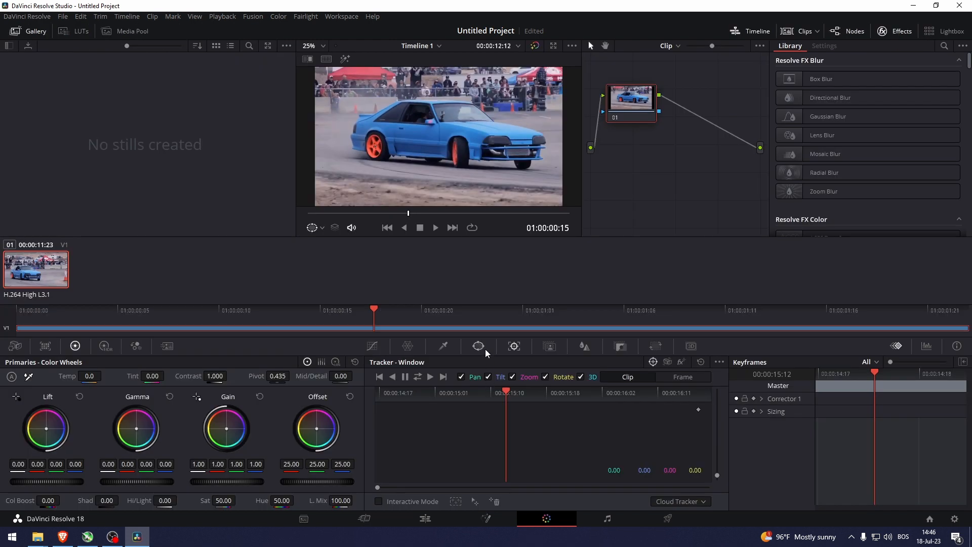
- Add a Curve (pen) power window to the clip's node on the Color page for the dashboard camera
{"action": "left_click", "coordinate": [478, 346]}
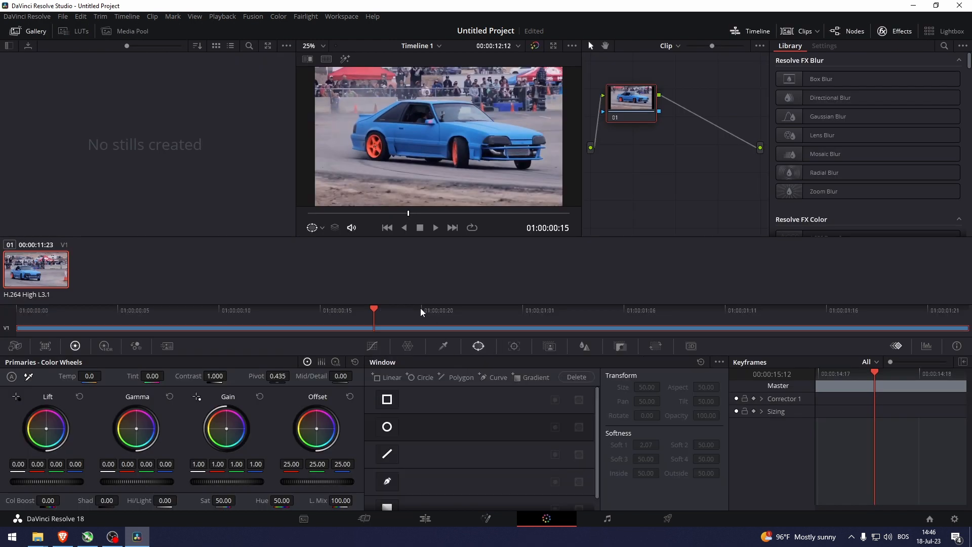
{"action": "left_click", "coordinate": [386, 481]}
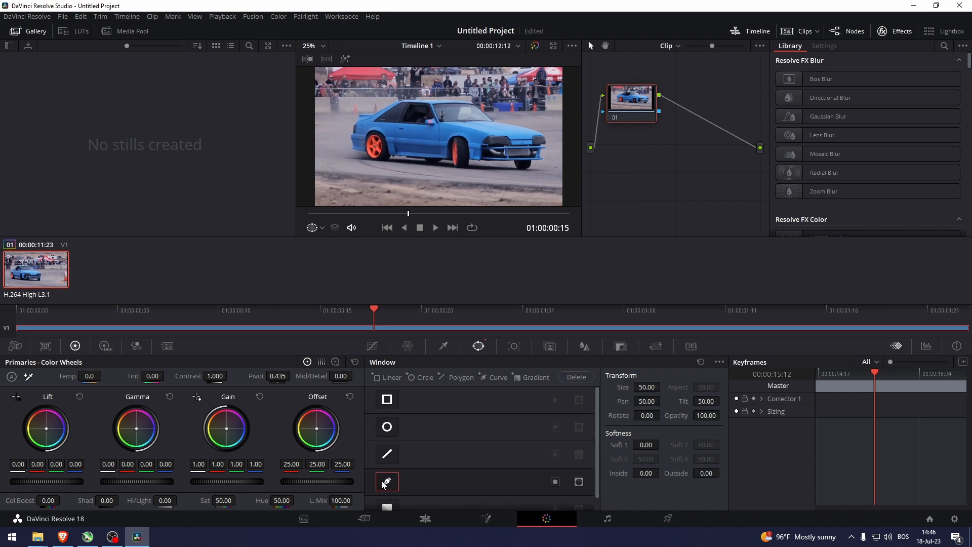
{"action": "mouse_move", "coordinate": [418, 130]}
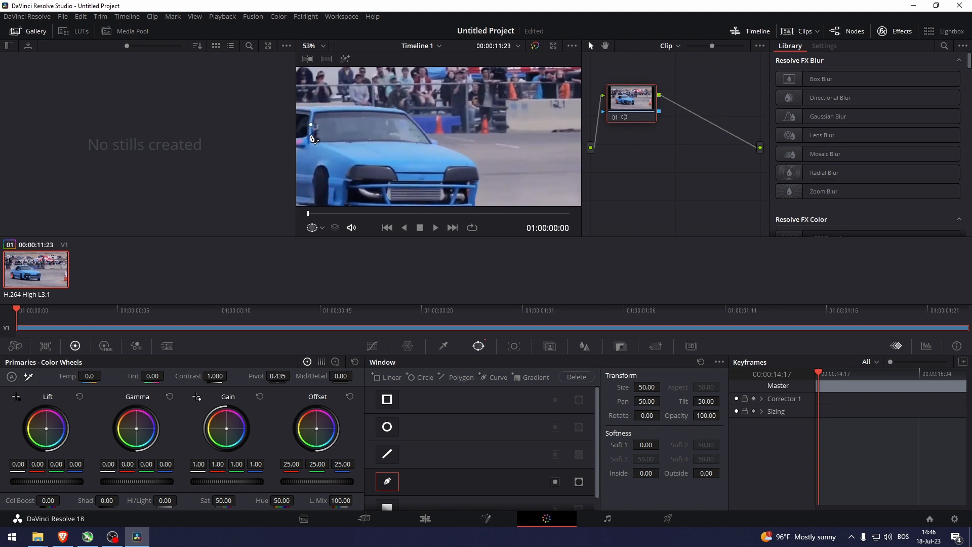
{"action": "mouse_move", "coordinate": [313, 127]}
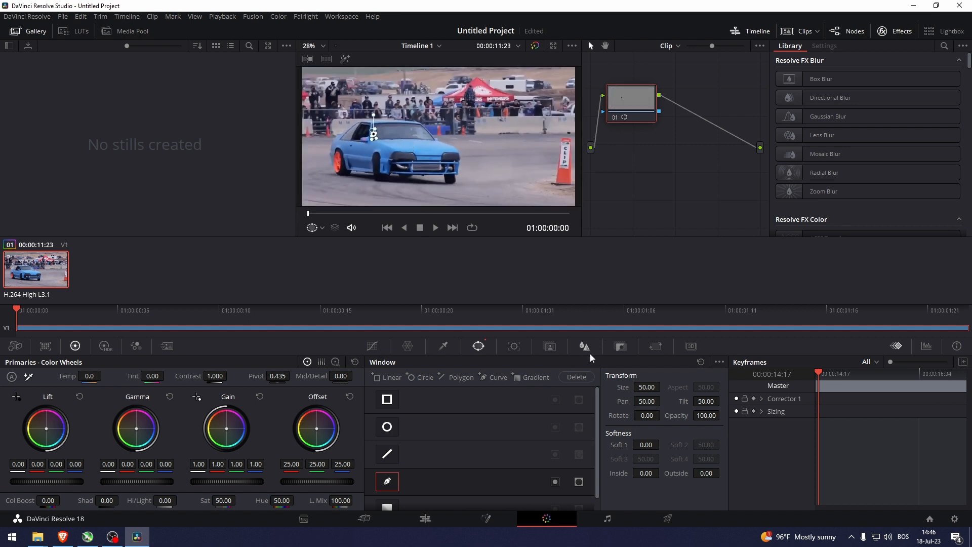
- Track the camera window forward, pausing to check it stays on the dashboard camera
{"action": "left_click", "coordinate": [514, 347]}
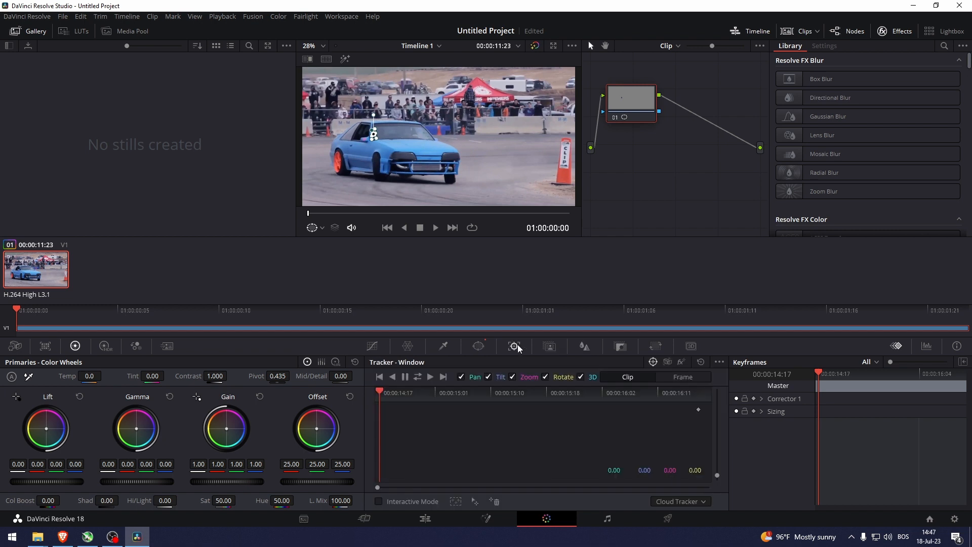
{"action": "left_click", "coordinate": [429, 377]}
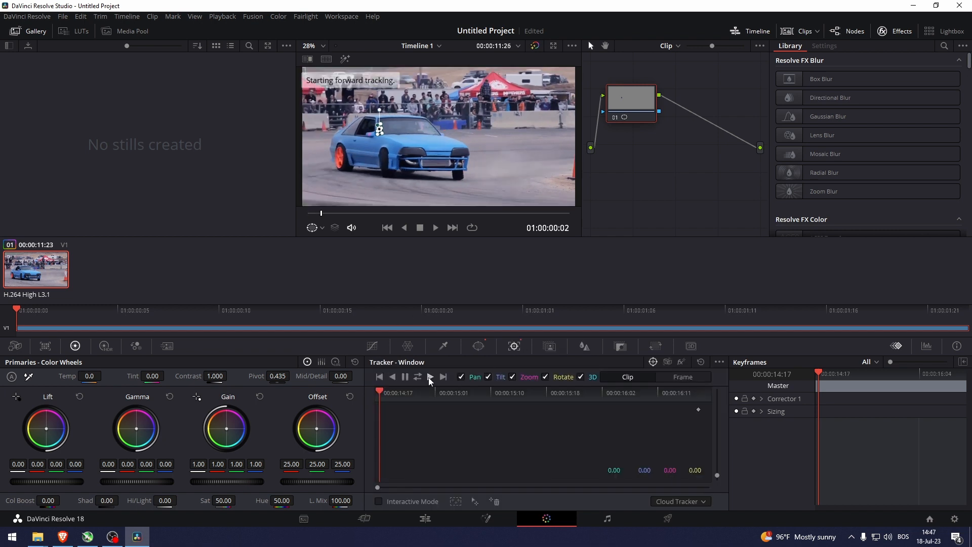
{"action": "left_click", "coordinate": [429, 377]}
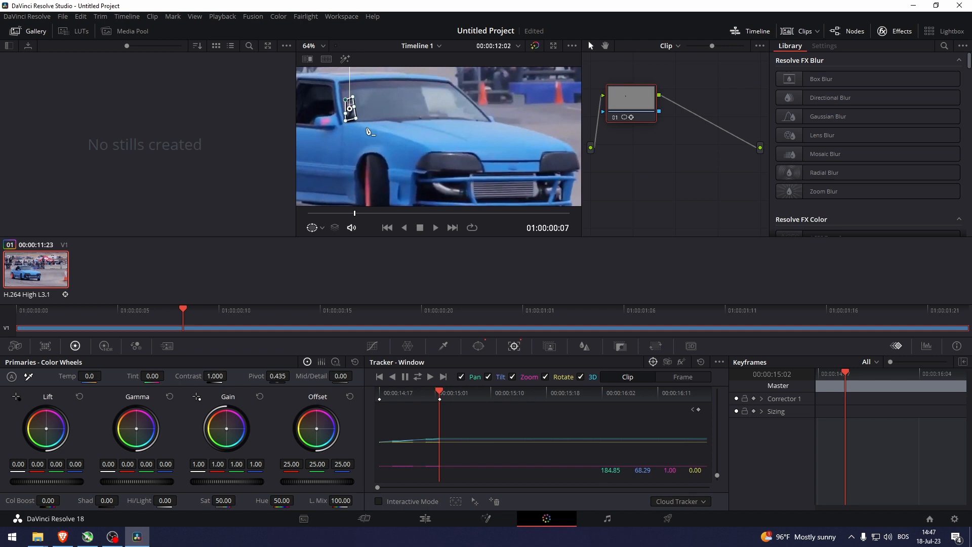
{"action": "mouse_move", "coordinate": [481, 369]}
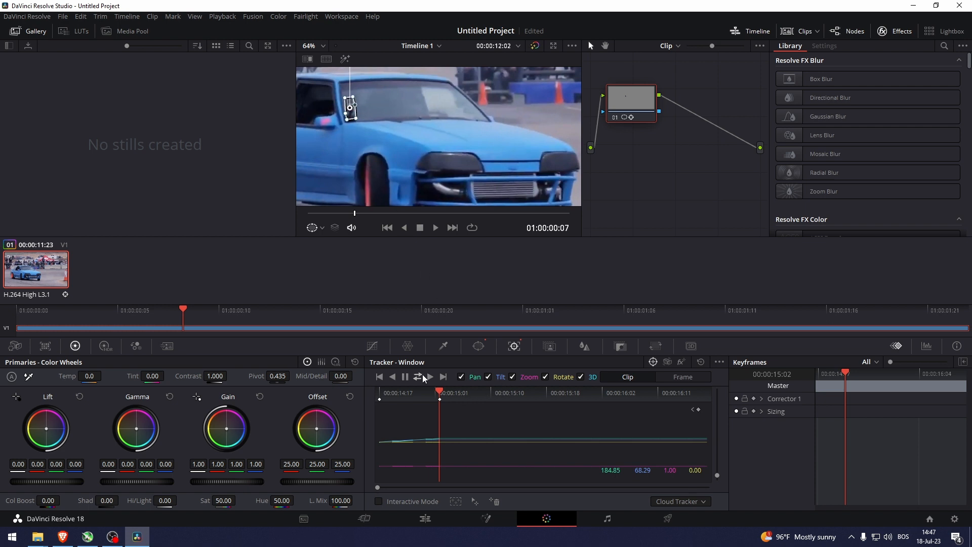
{"action": "left_click", "coordinate": [429, 376]}
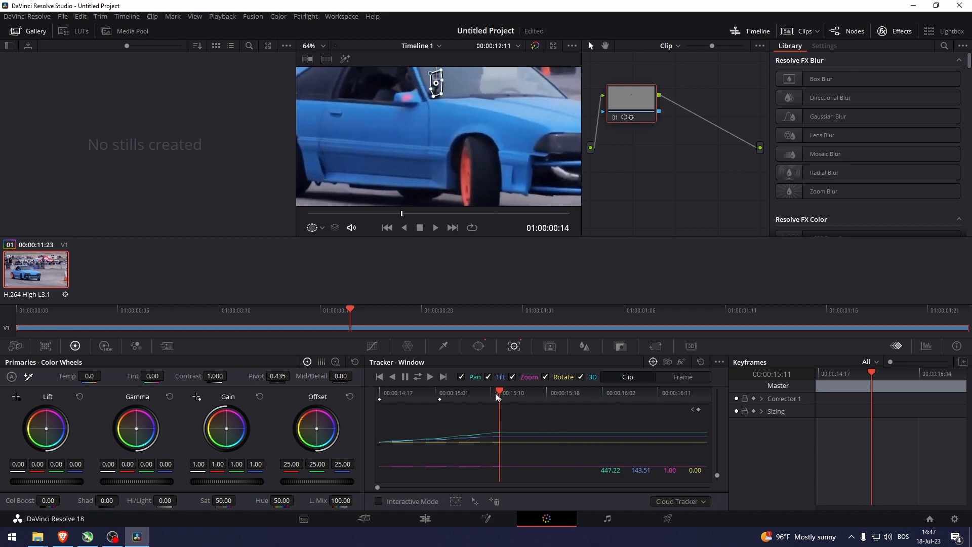
- Realign the drifting window and continue tracking it forward to the end of the clip
{"action": "left_click", "coordinate": [443, 377]}
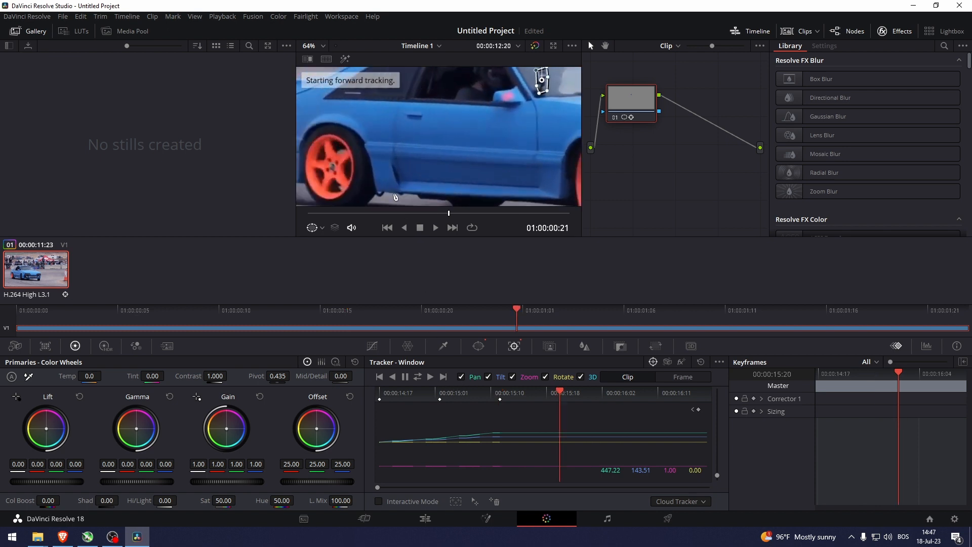
{"action": "left_click", "coordinate": [429, 376]}
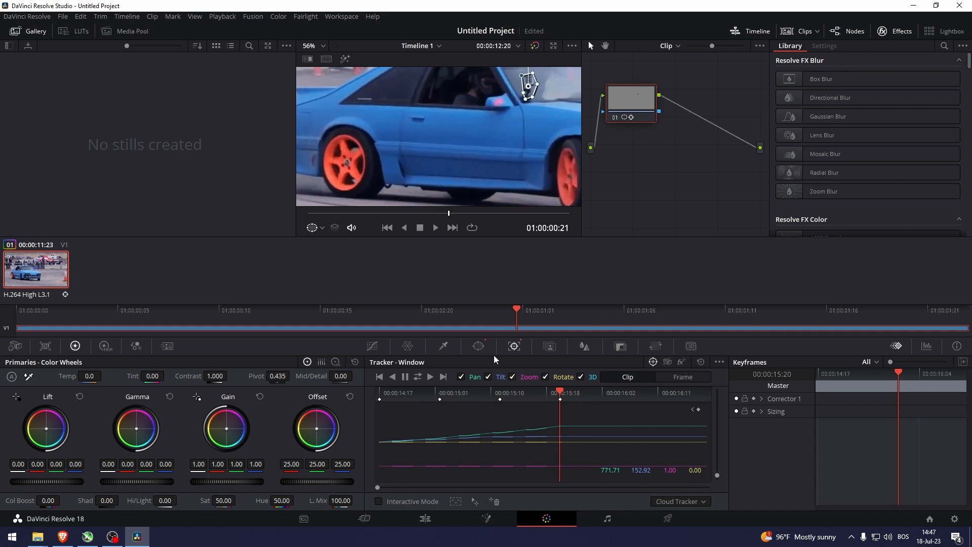
{"action": "left_click", "coordinate": [431, 376]}
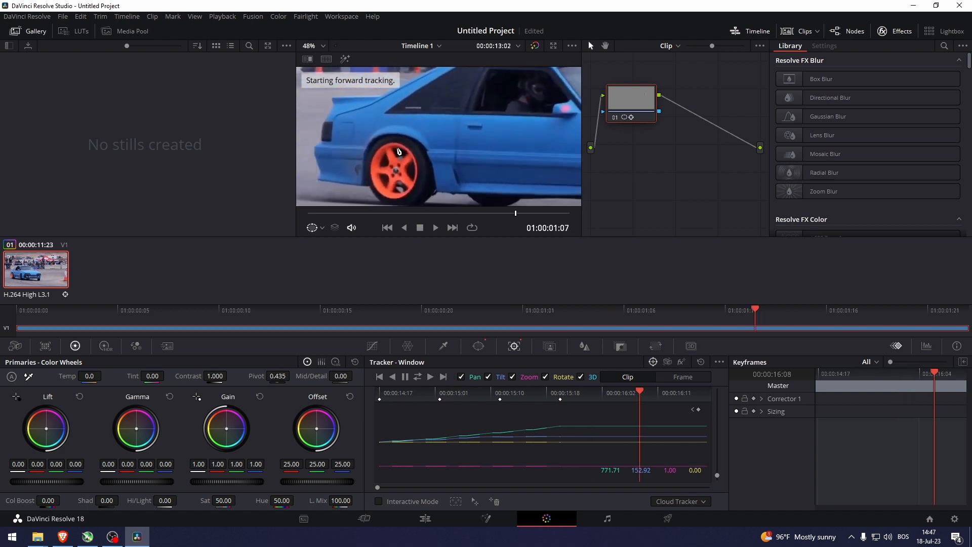
{"action": "left_click", "coordinate": [385, 228]}
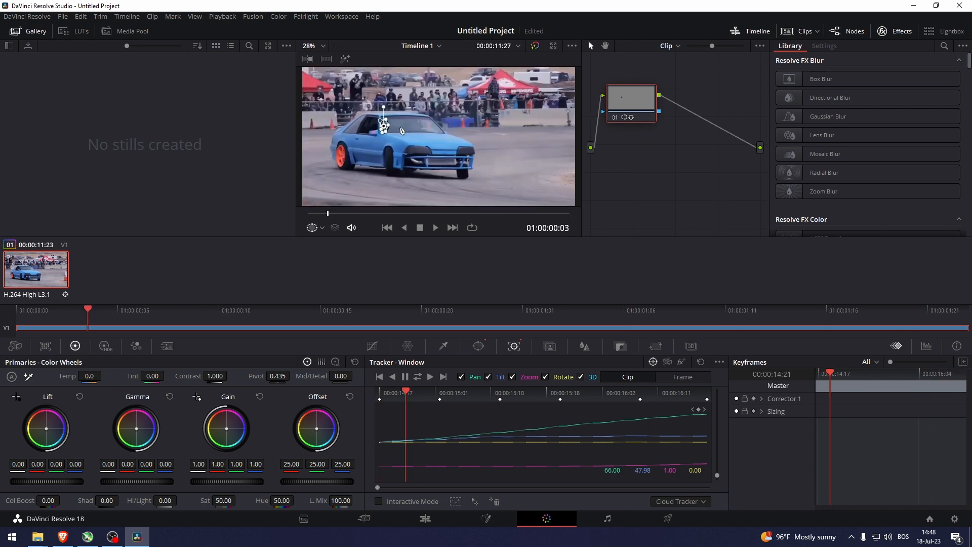
{"action": "mouse_move", "coordinate": [506, 158]}
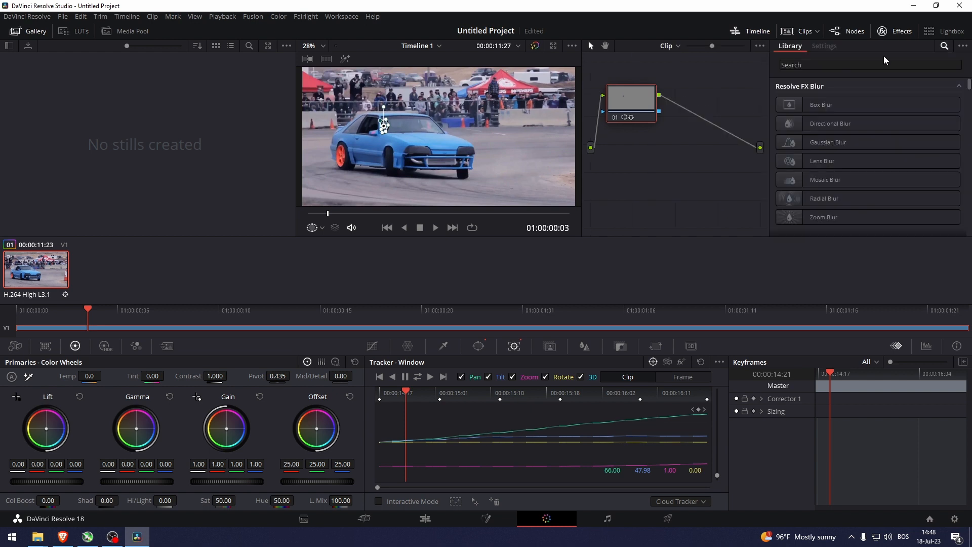
{"action": "mouse_move", "coordinate": [942, 43]}
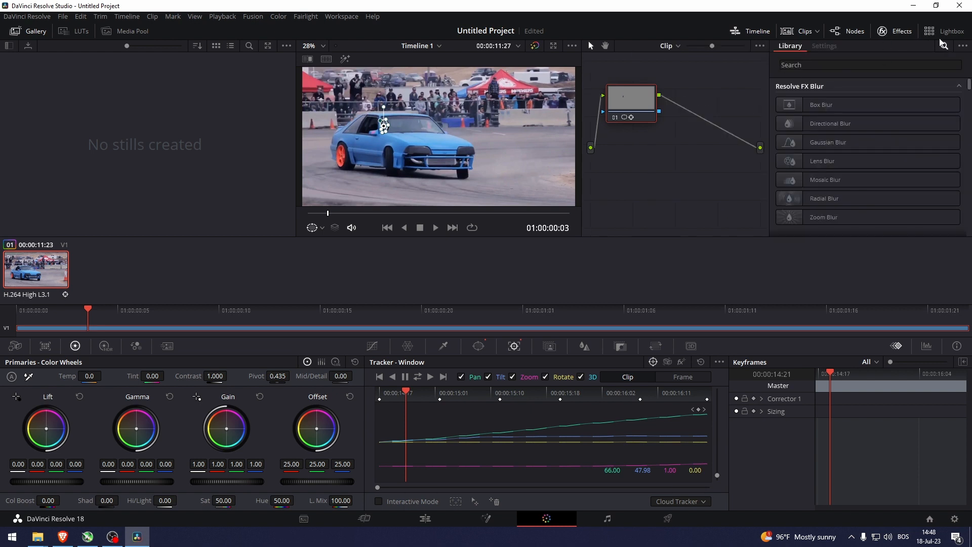
- Search the OpenFX Library for 'removal' and add Object Removal to the tracked node
{"action": "left_click", "coordinate": [942, 45]}
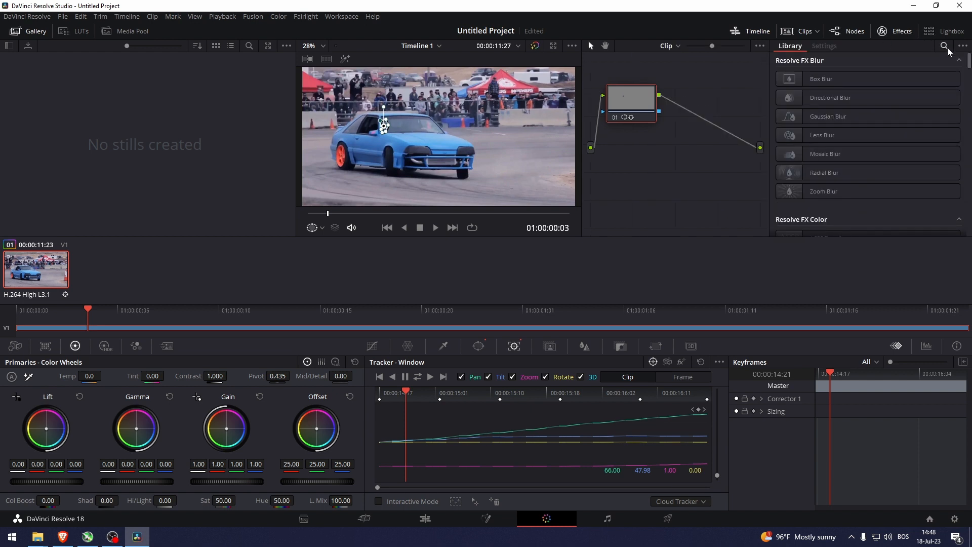
{"action": "left_click", "coordinate": [944, 46]}
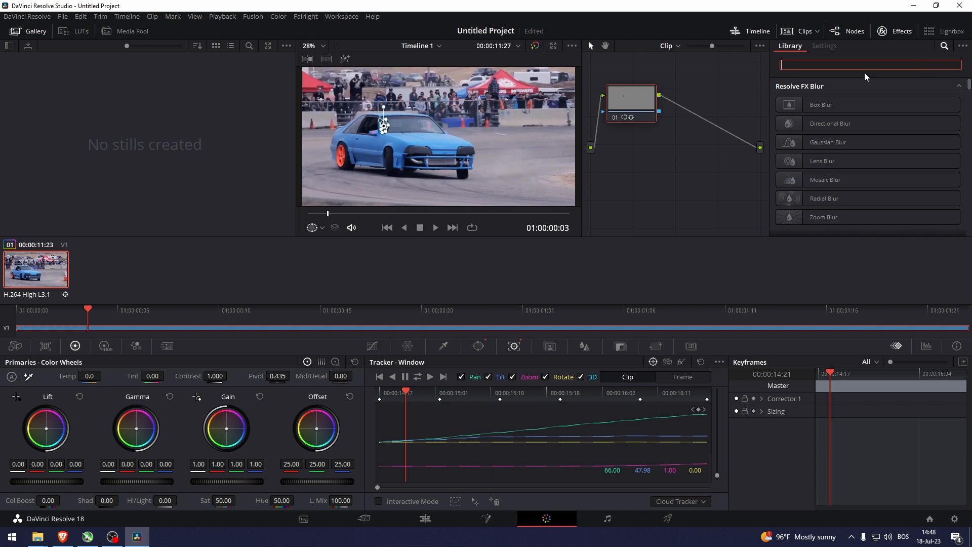
{"action": "type", "text": "removal"}
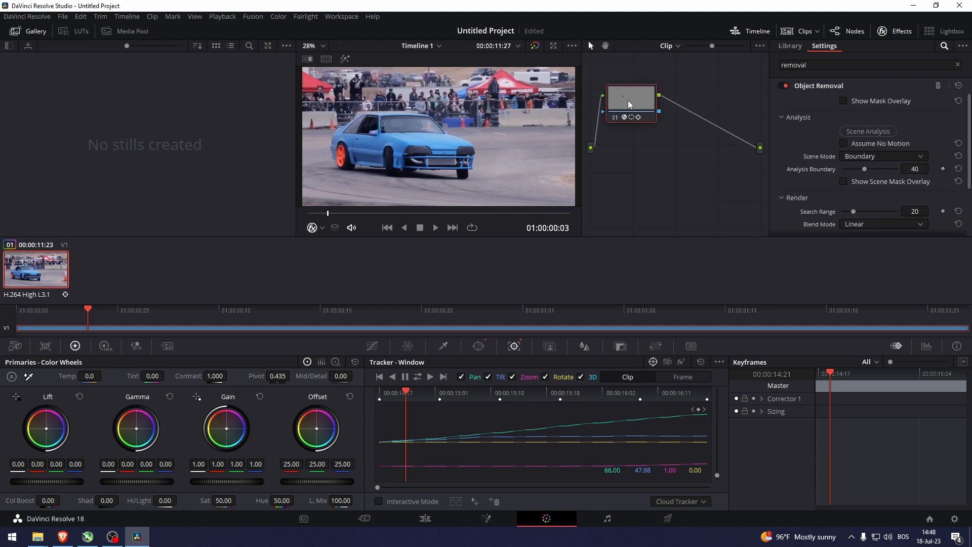
{"action": "mouse_move", "coordinate": [932, 134]}
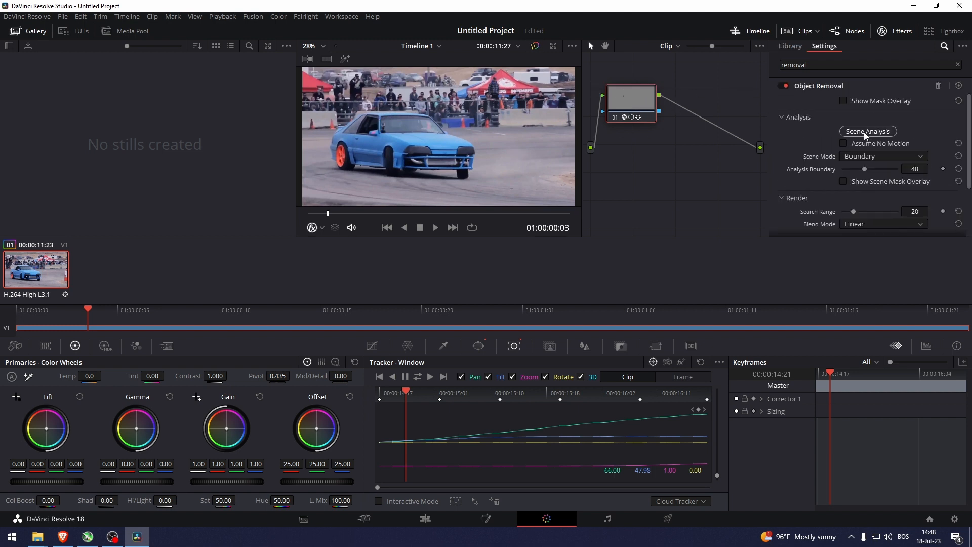
- Run Scene Analysis on the clip with Analysis Boundary lowered to 4
{"action": "left_click", "coordinate": [867, 131]}
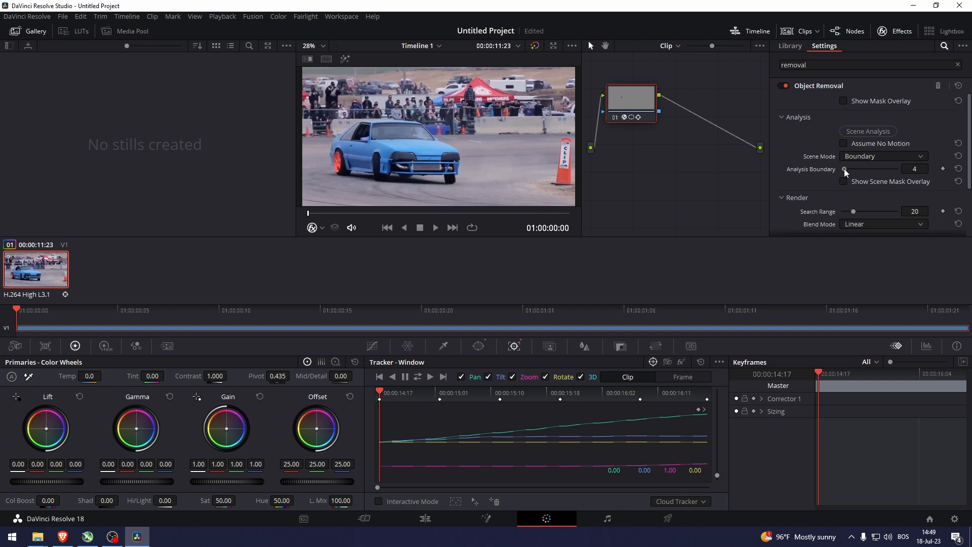
{"action": "mouse_move", "coordinate": [841, 142]}
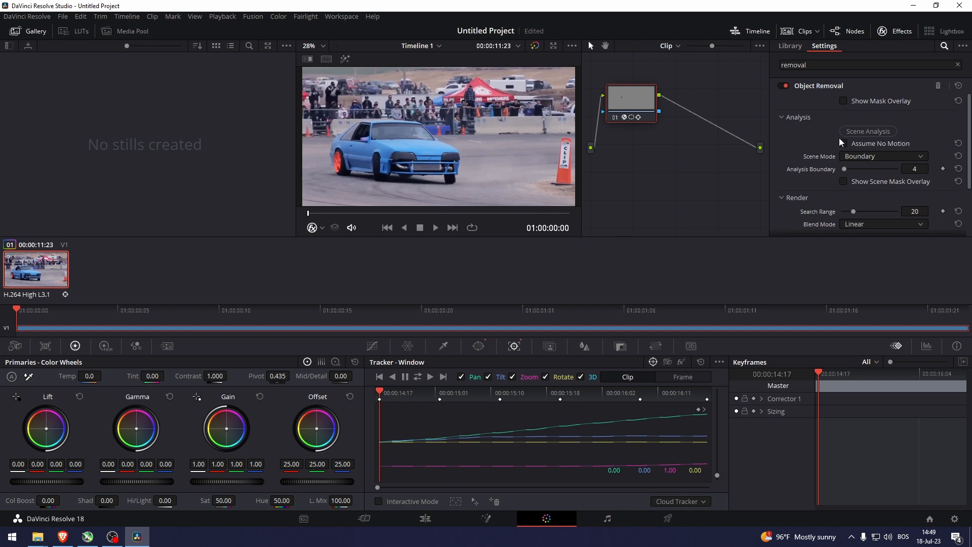
{"action": "left_click", "coordinate": [867, 130]}
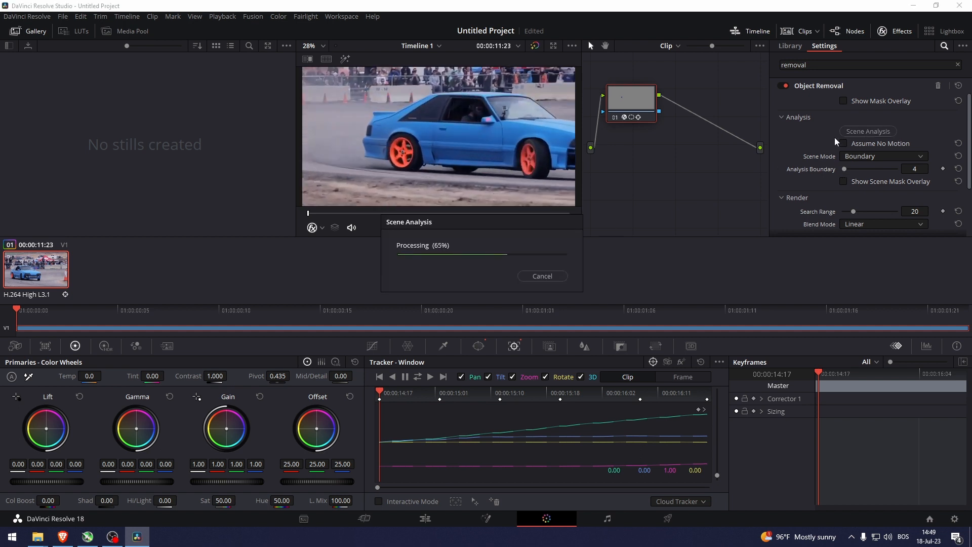
{"action": "left_click", "coordinate": [541, 275]}
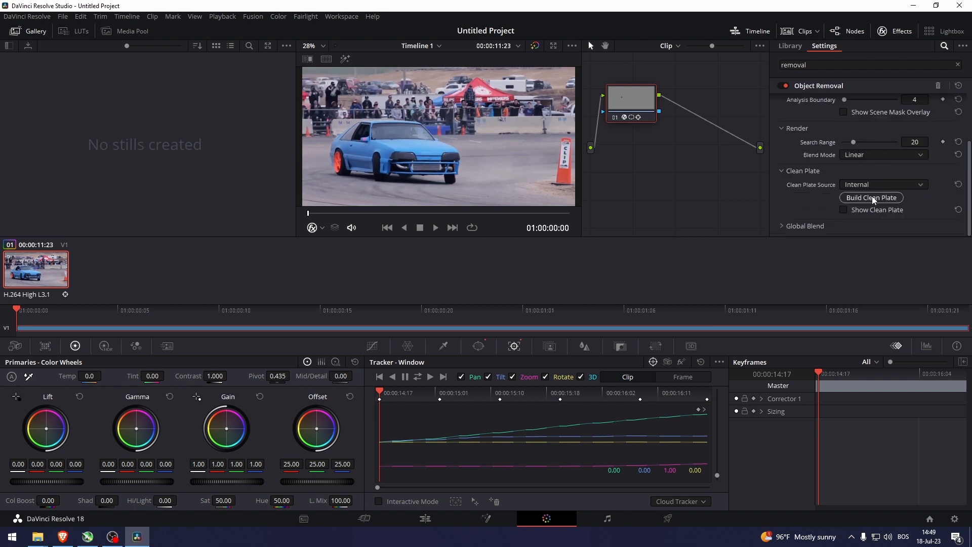
- Build and show the clean plate, then set Clean Plate Source to External
{"action": "left_click", "coordinate": [870, 198]}
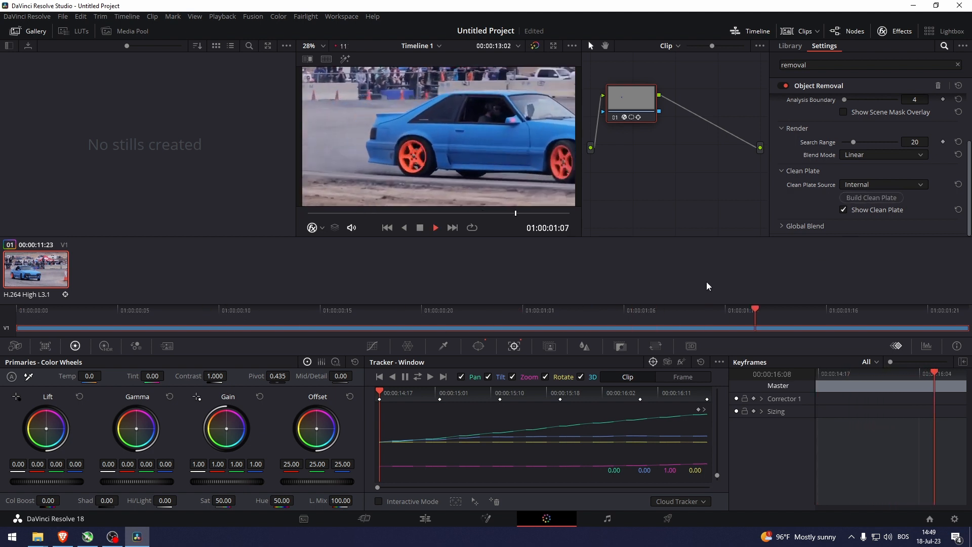
{"action": "left_click", "coordinate": [385, 228]}
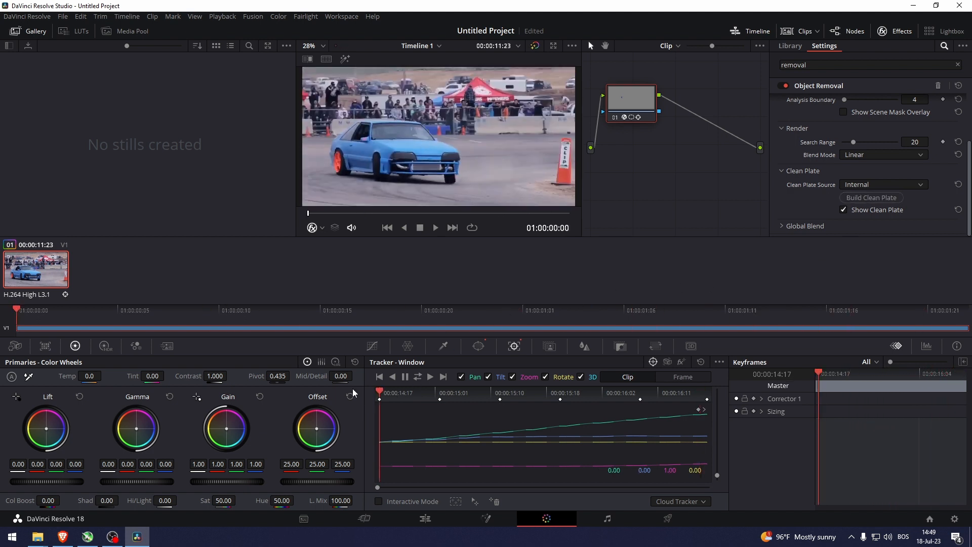
{"action": "left_click", "coordinate": [883, 184]}
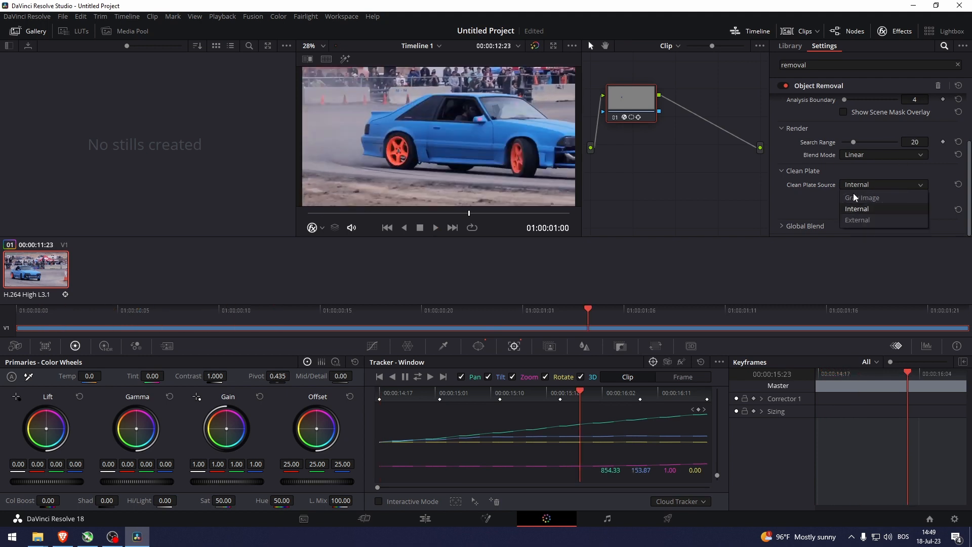
{"action": "left_click", "coordinate": [857, 219]}
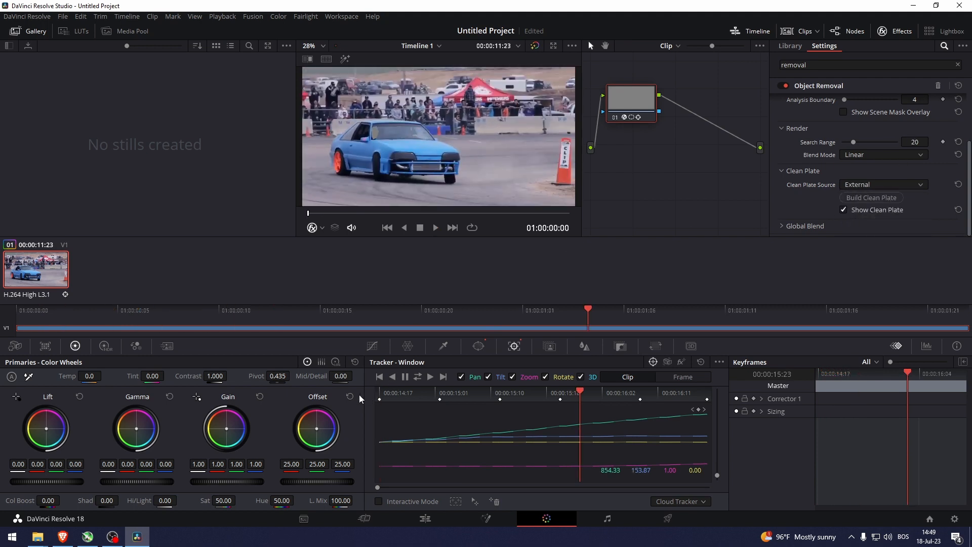
{"action": "left_click", "coordinate": [434, 227]}
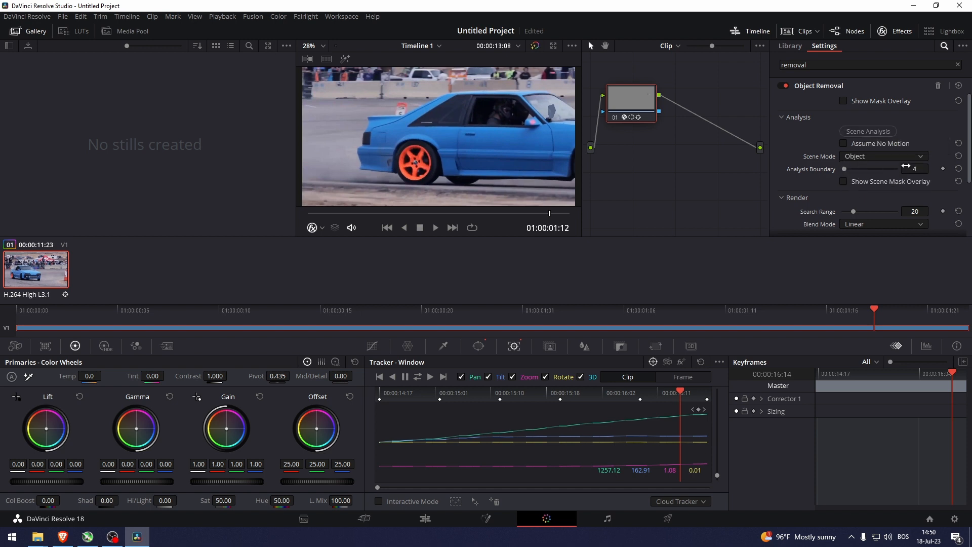
- Use Object scene mode with boundary 8, search range 2, Adaptive Blend and Internal clean plate
{"action": "left_click", "coordinate": [867, 131]}
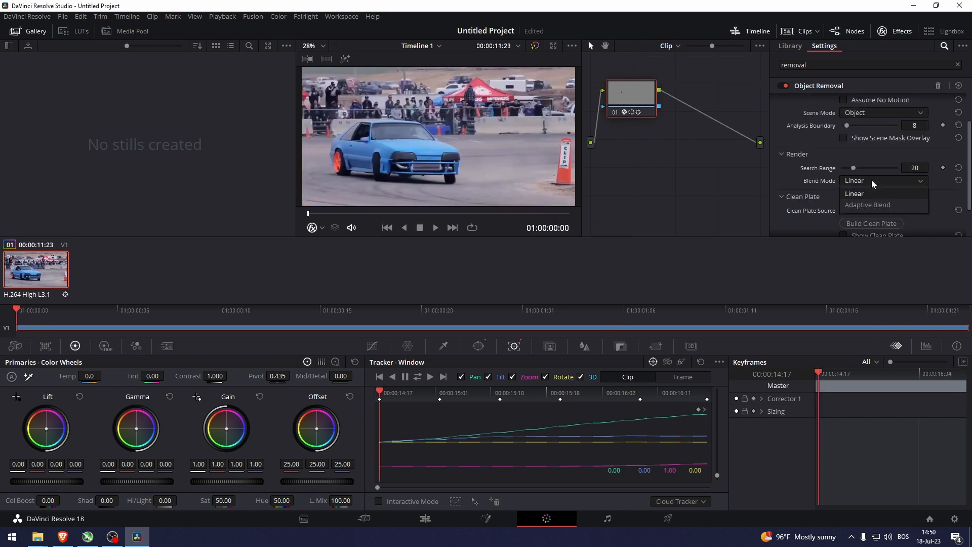
{"action": "left_click", "coordinate": [867, 204]}
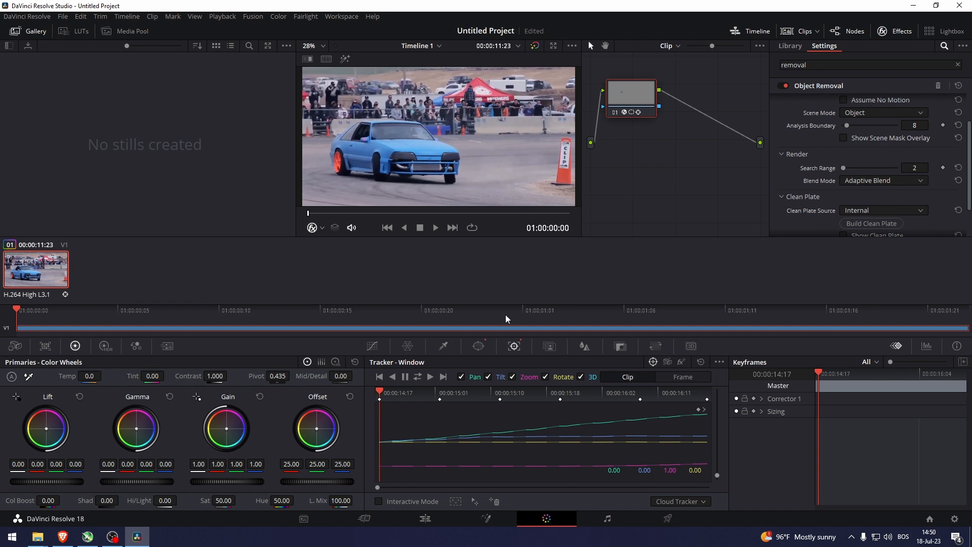
{"action": "left_click", "coordinate": [434, 228]}
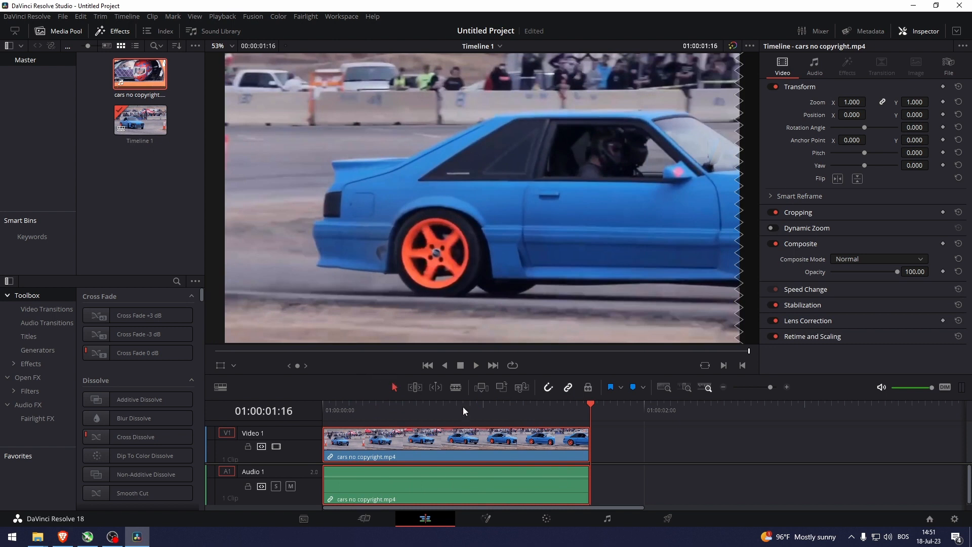
- Preview the finished clip from the one-second mark on the Edit timeline
{"action": "left_click", "coordinate": [483, 410]}
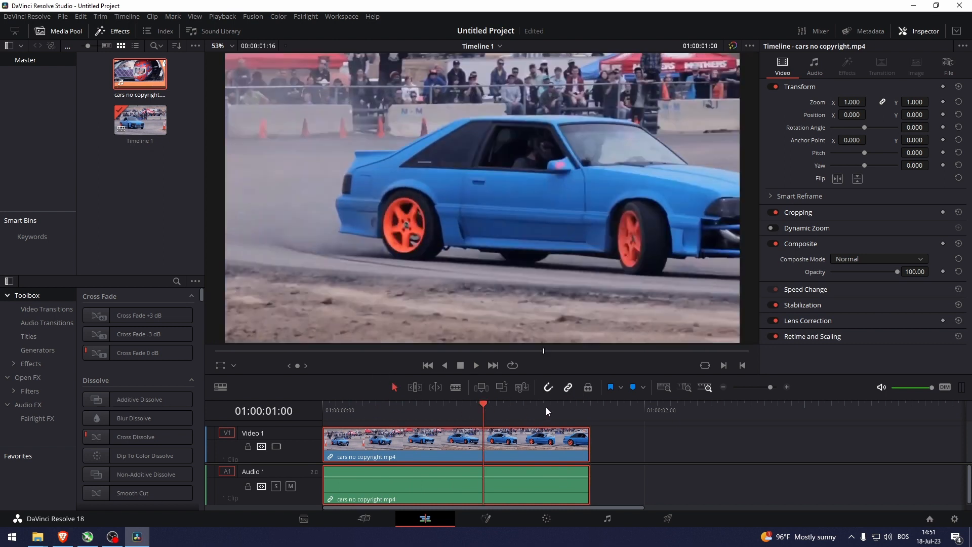